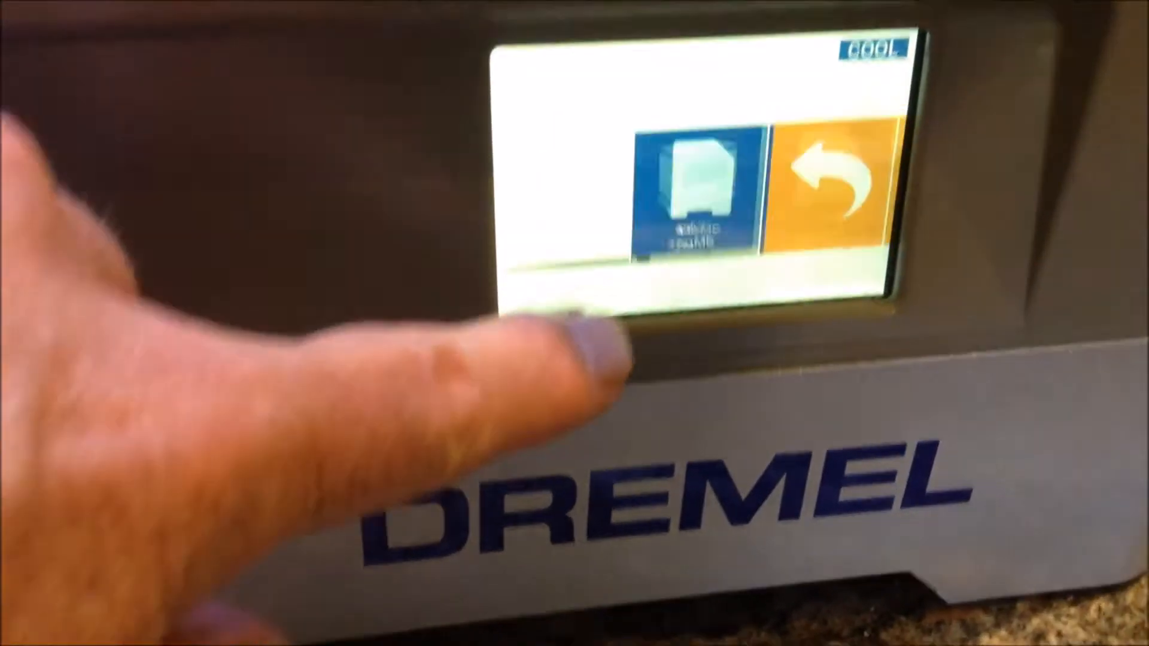
- Open the stored Childs Dice model and start its build, with progress at 0%
{"action": "left_click", "coordinate": [696, 183]}
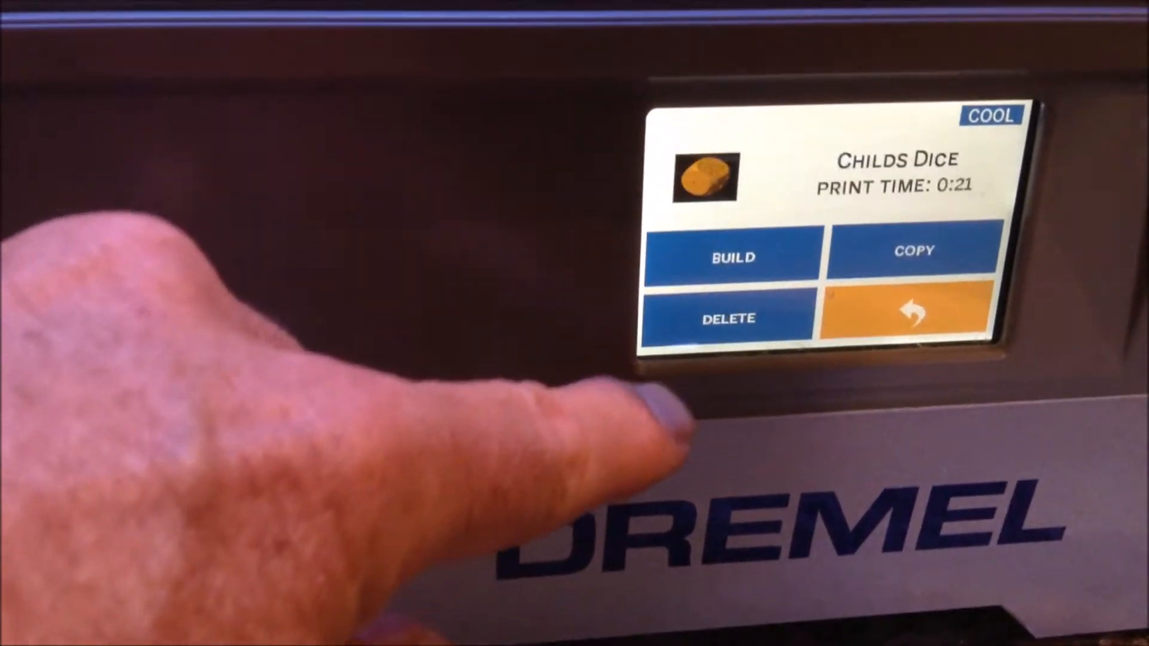
{"action": "left_click", "coordinate": [731, 256]}
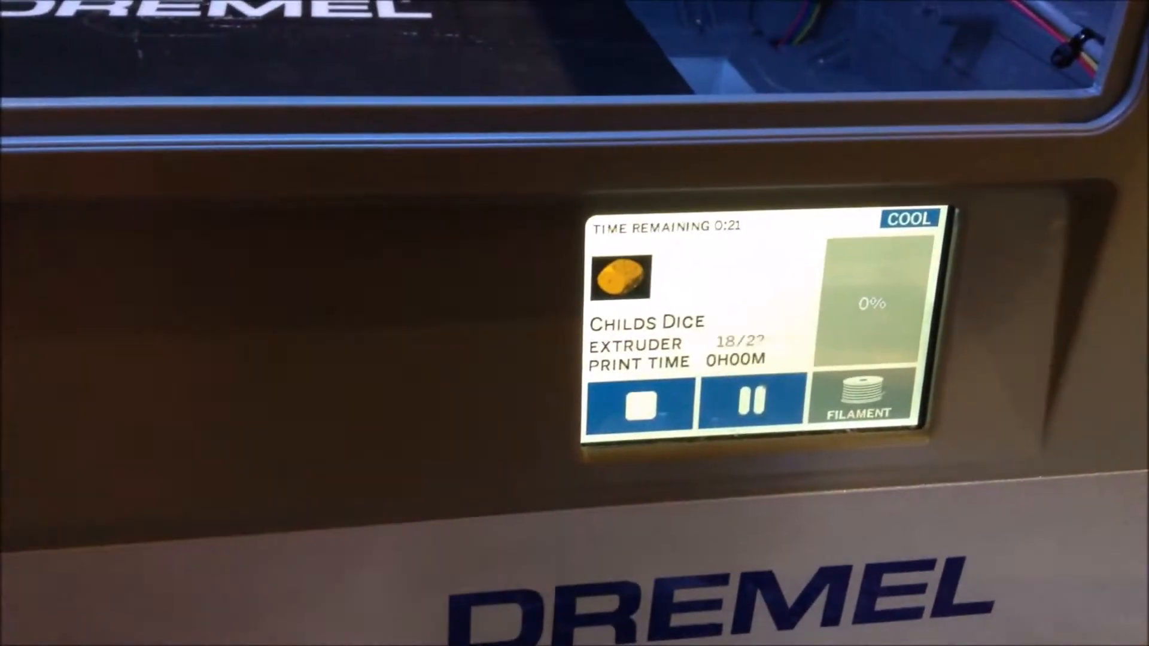